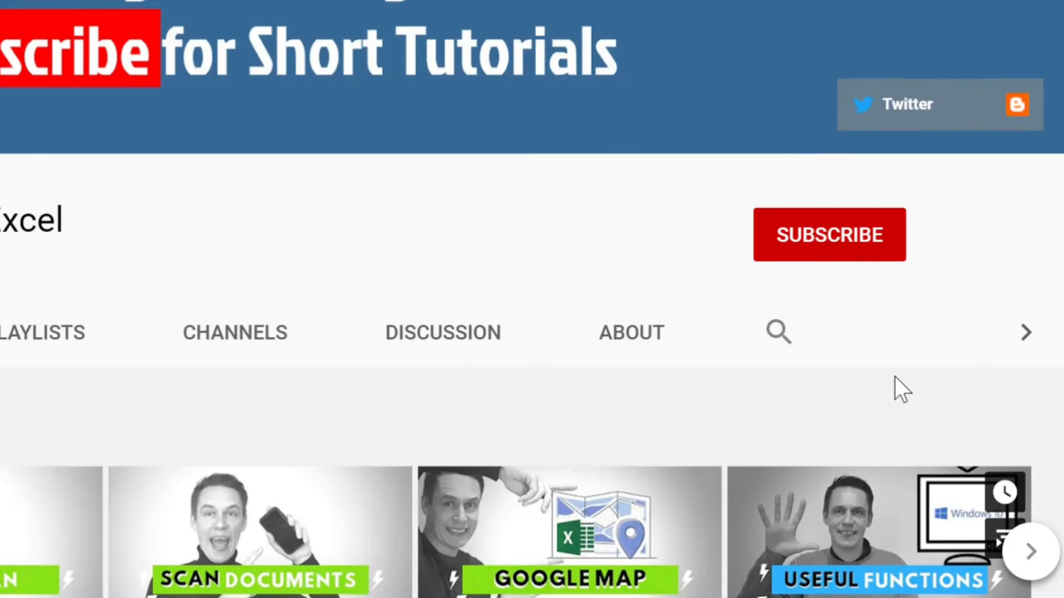
Step: Show the Record Slide Show choices on the Slide Show tab for the title slide
click(829, 235)
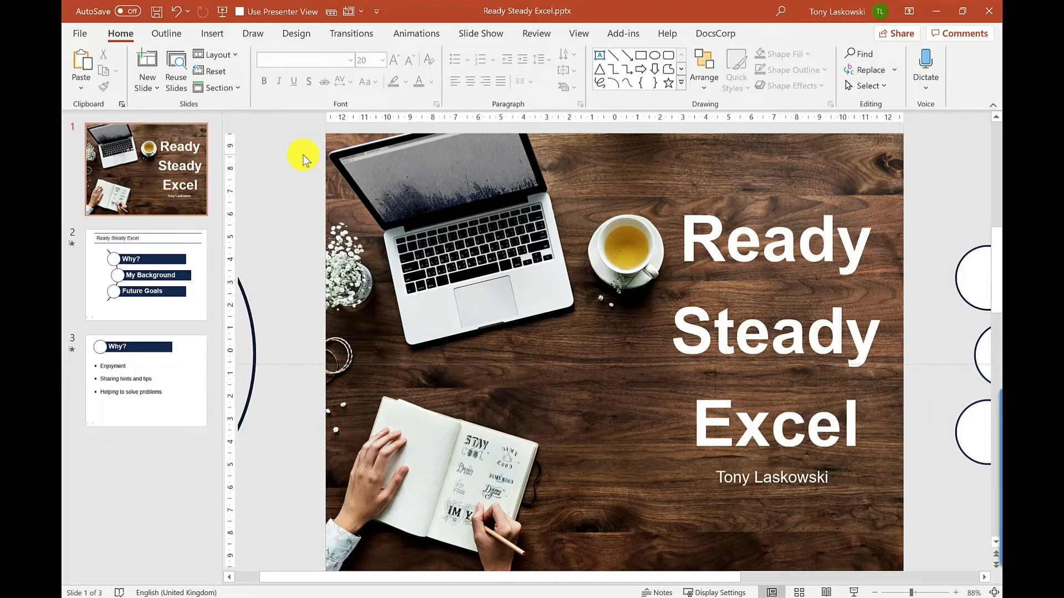
mouse_move(460, 55)
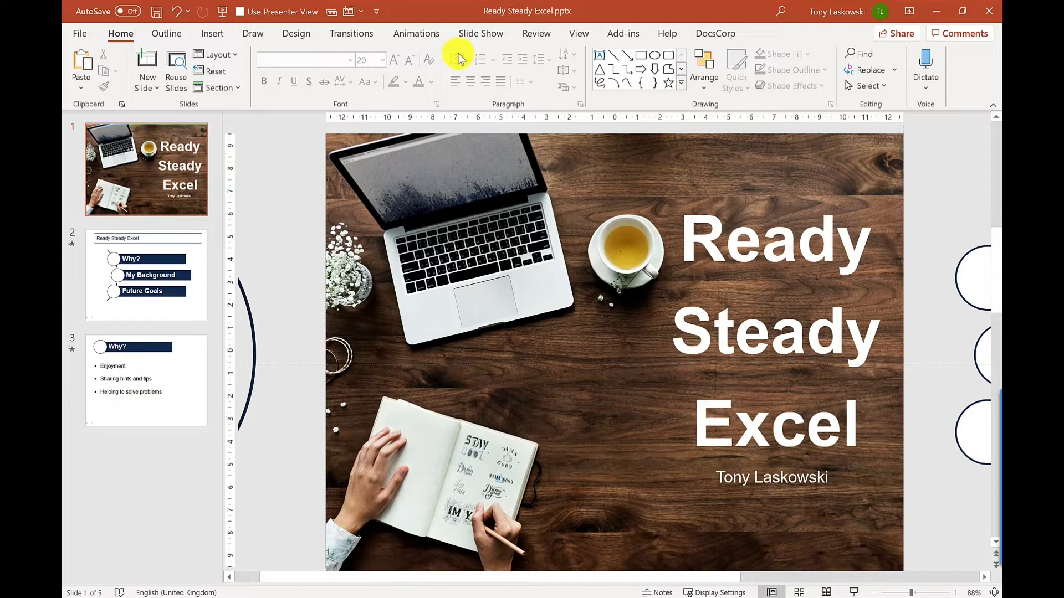
click(481, 32)
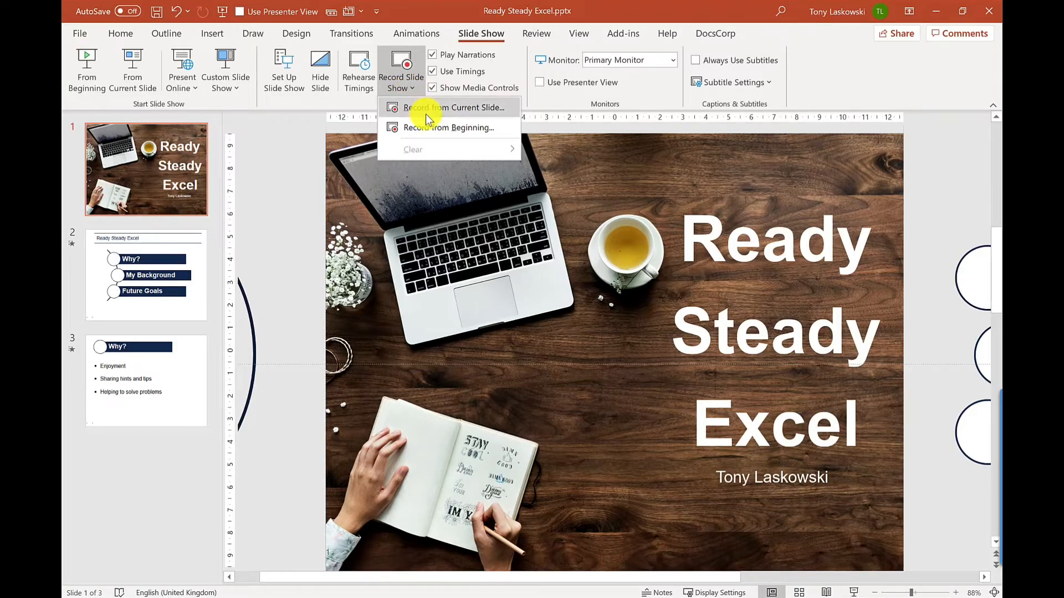
Step: Record from the current slide, with the camera preview, microphone and camera toggles checked
click(451, 107)
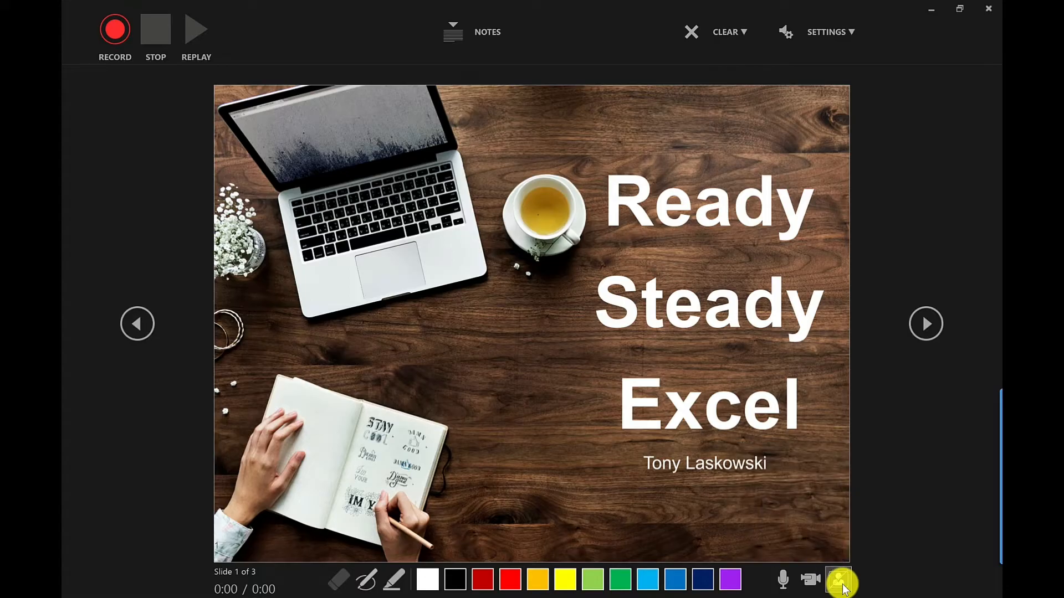
click(838, 580)
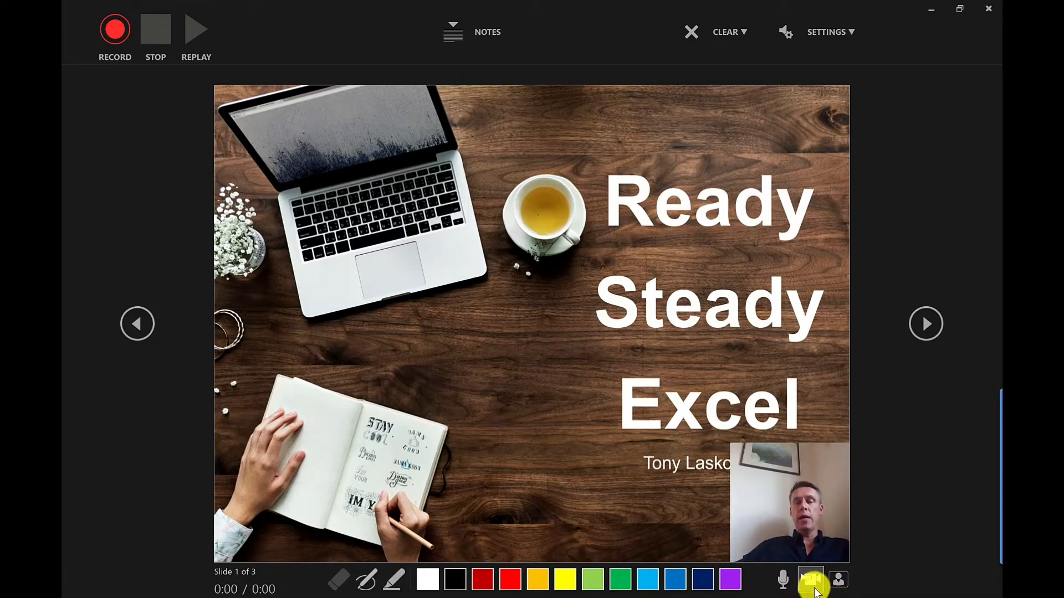
click(811, 580)
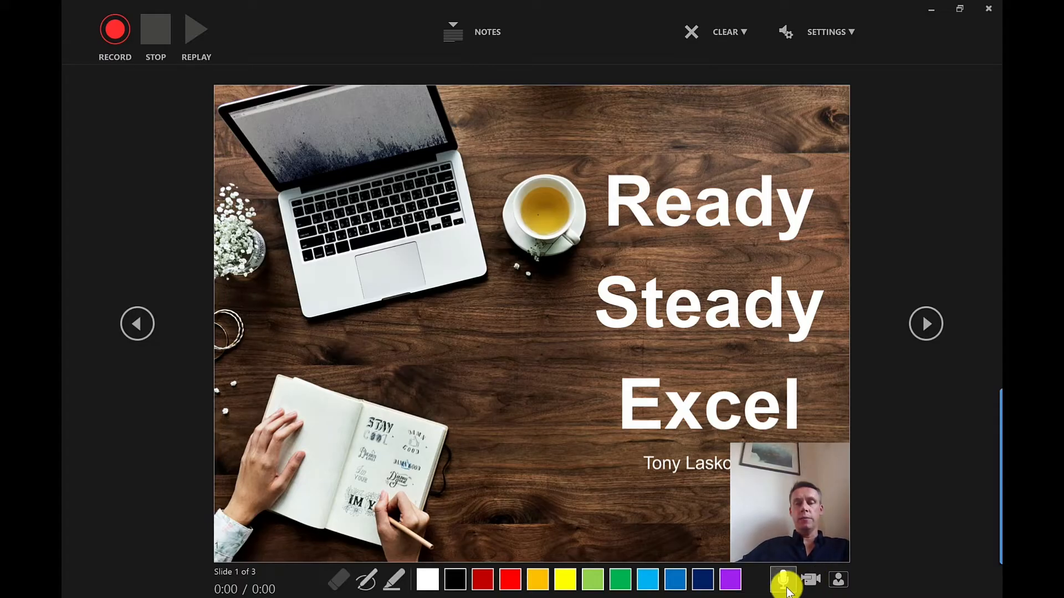
click(782, 579)
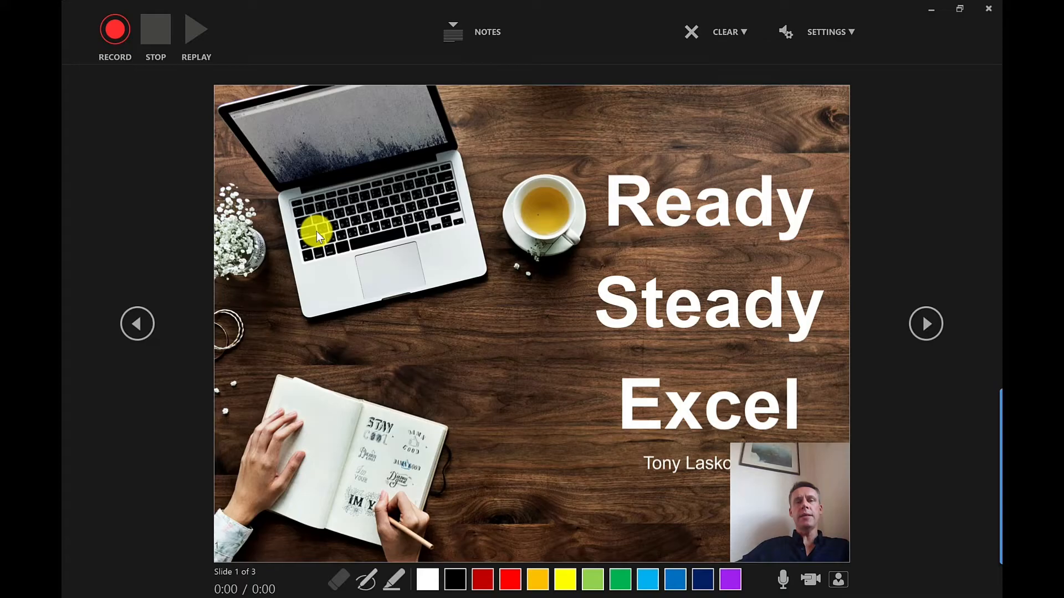
mouse_move(133, 112)
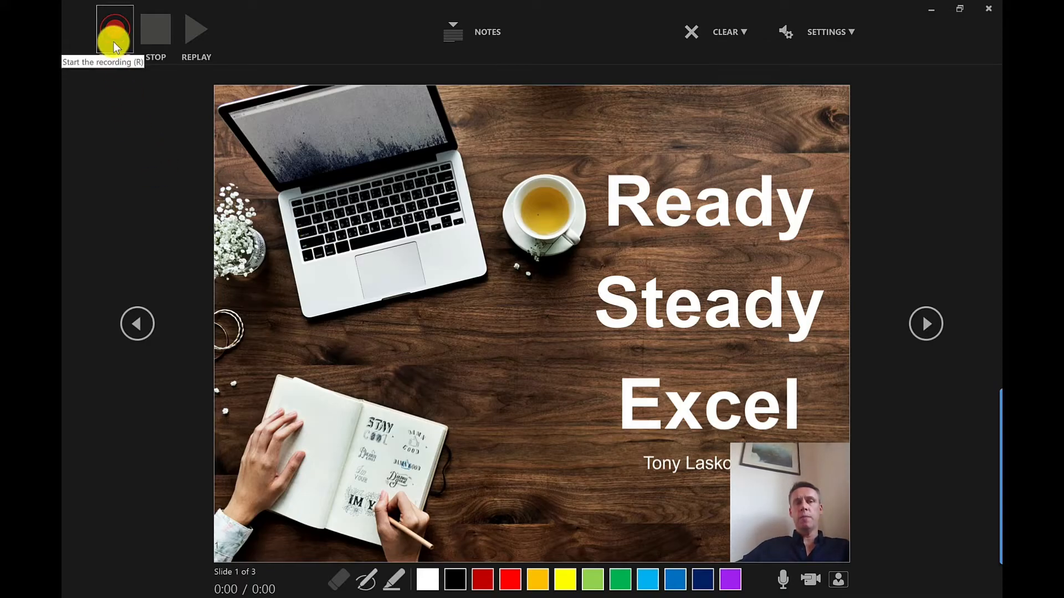
Step: Start recording on the title slide and advance to the agenda slide, slide 2
click(114, 28)
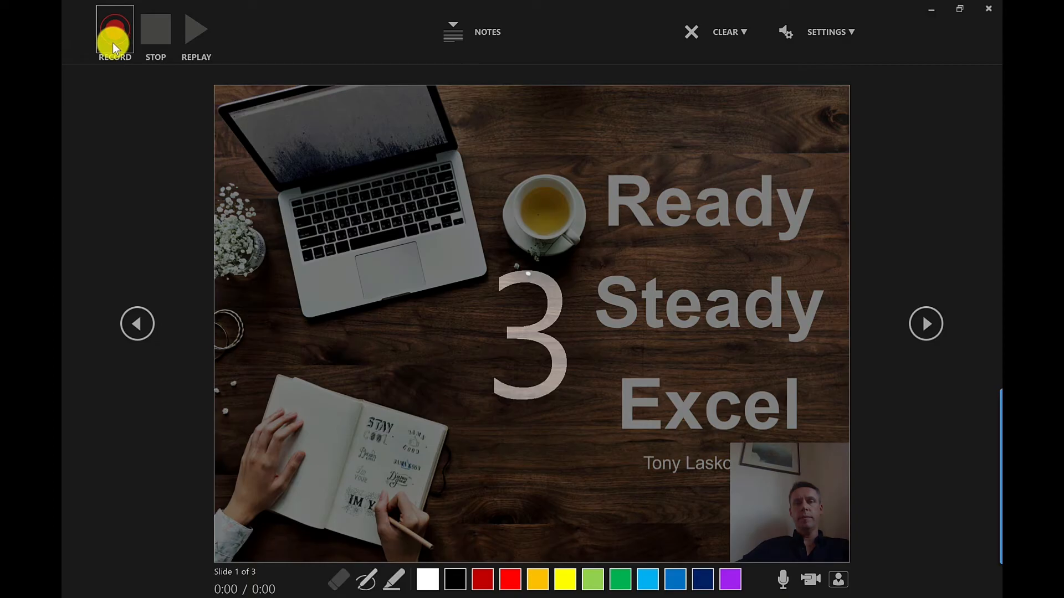
click(115, 30)
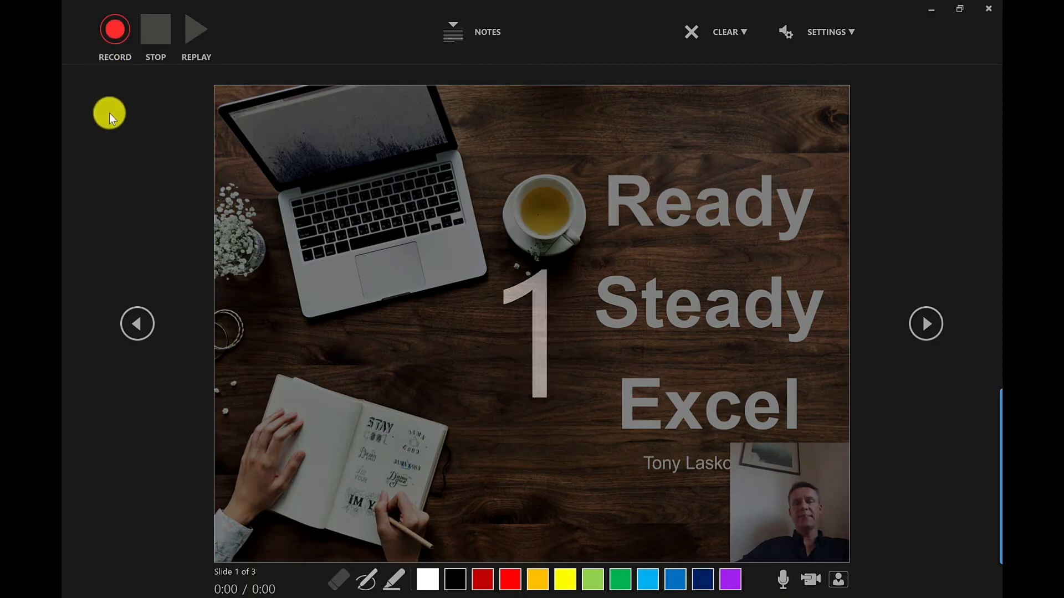
click(114, 29)
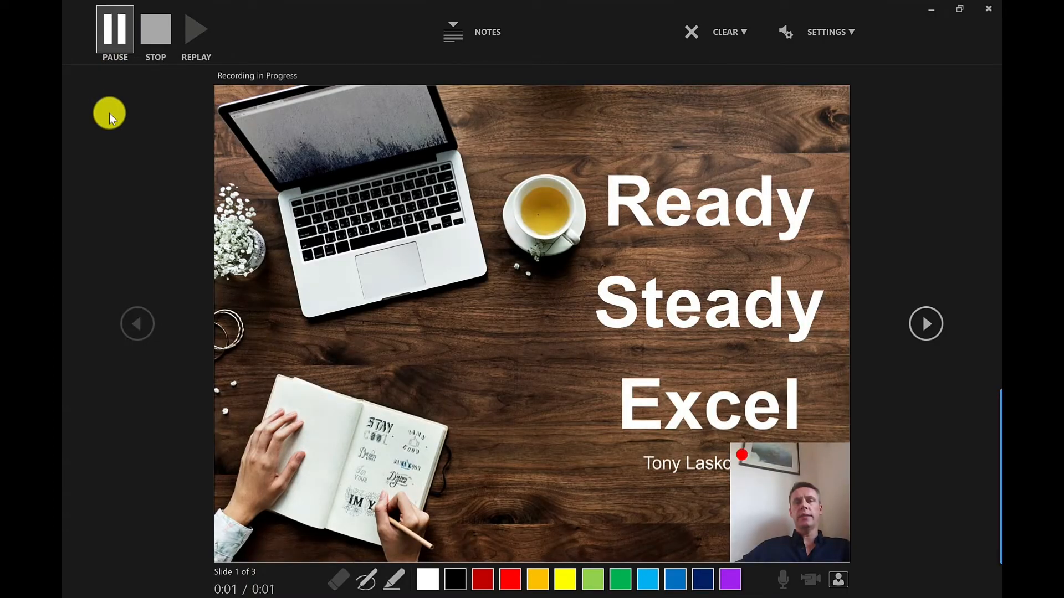
mouse_move(172, 188)
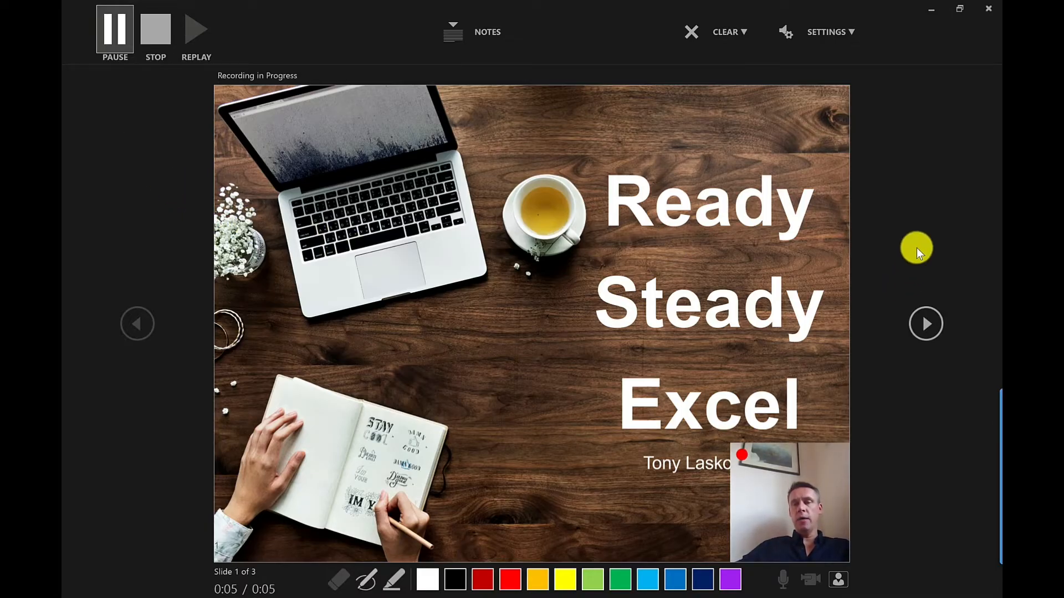
mouse_move(925, 323)
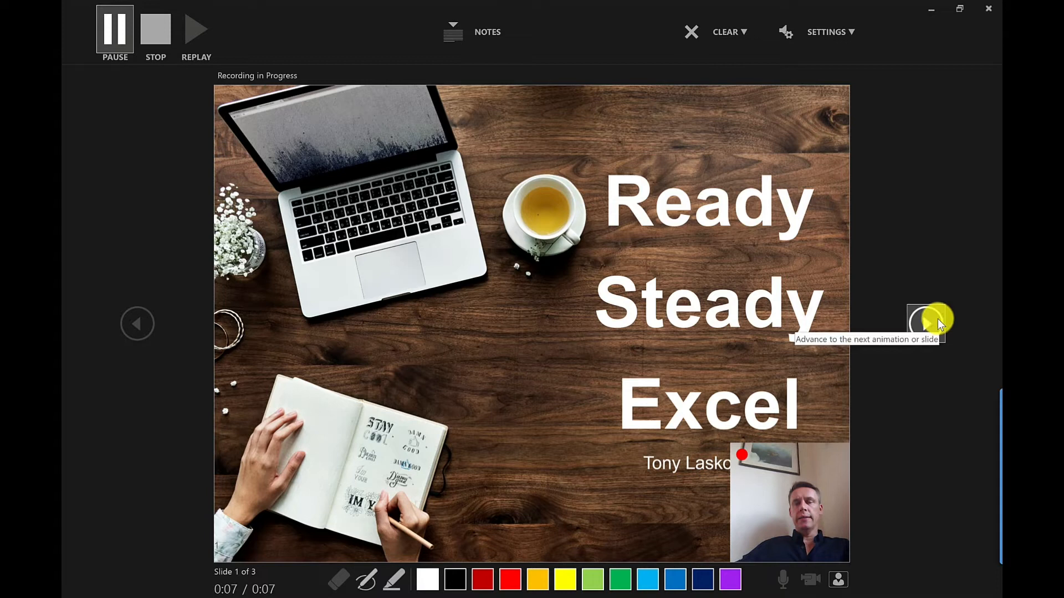
click(928, 323)
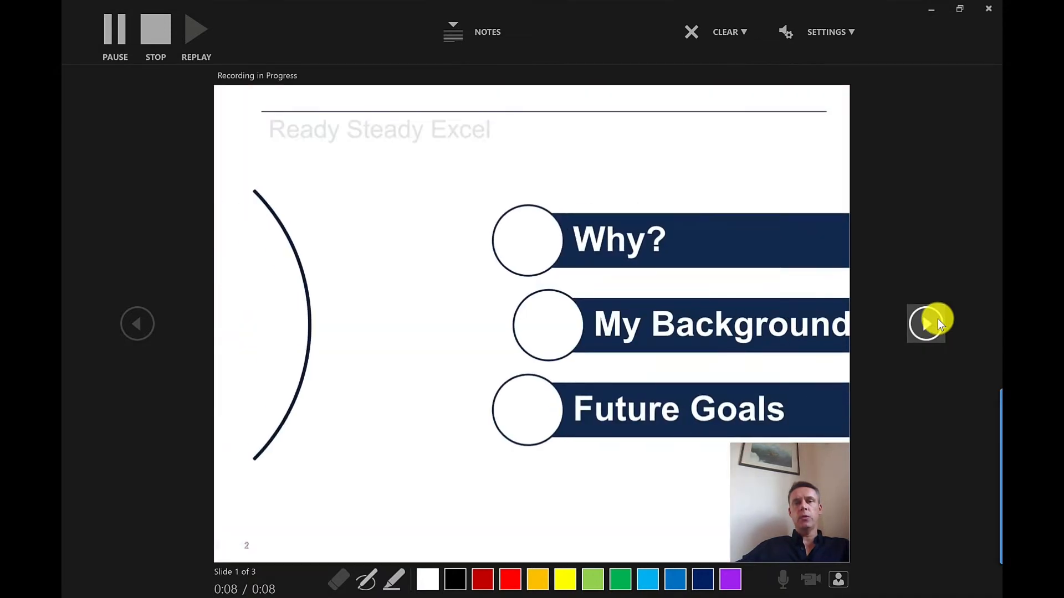
click(926, 324)
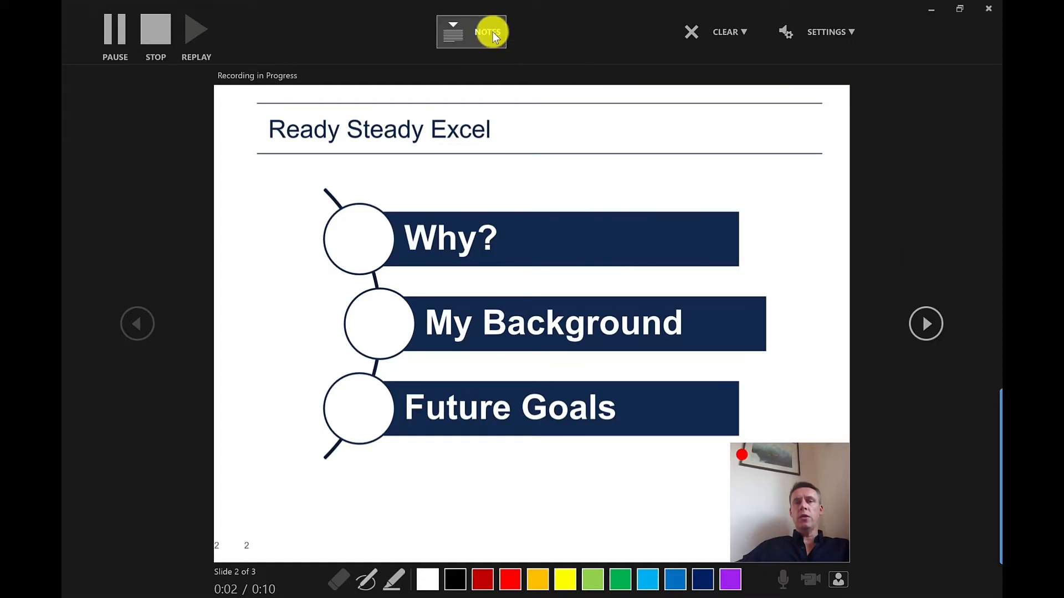
Step: Show slide 2's speaker notes during recording and enlarge their text
click(472, 32)
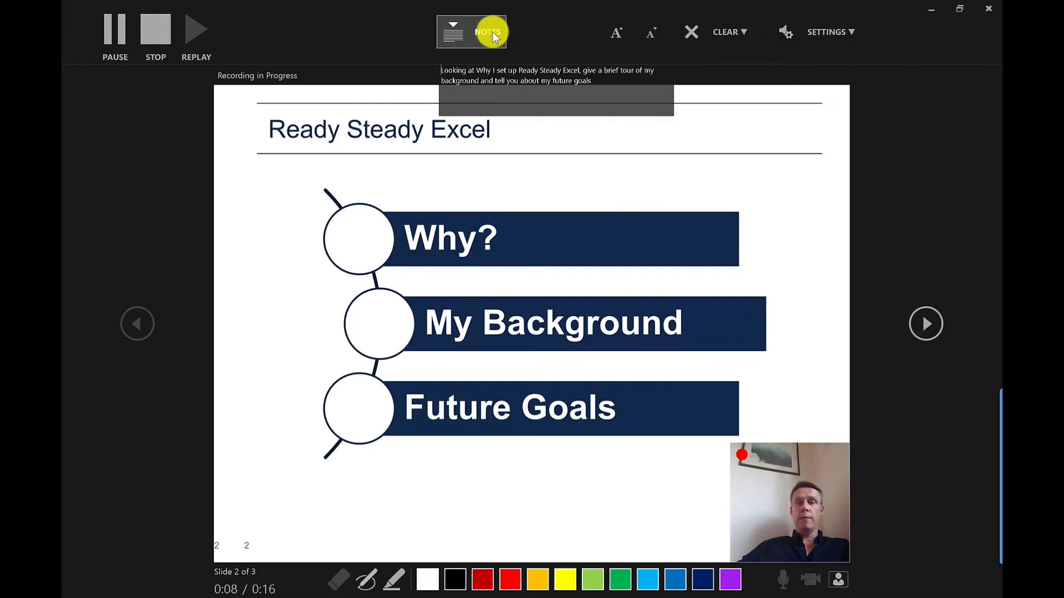
mouse_move(616, 32)
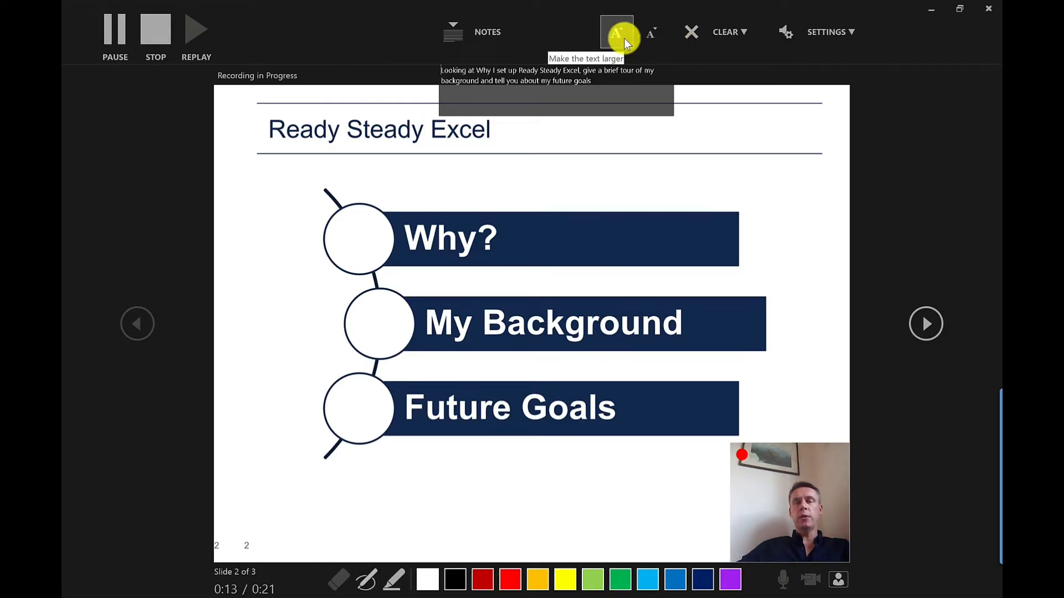
click(616, 32)
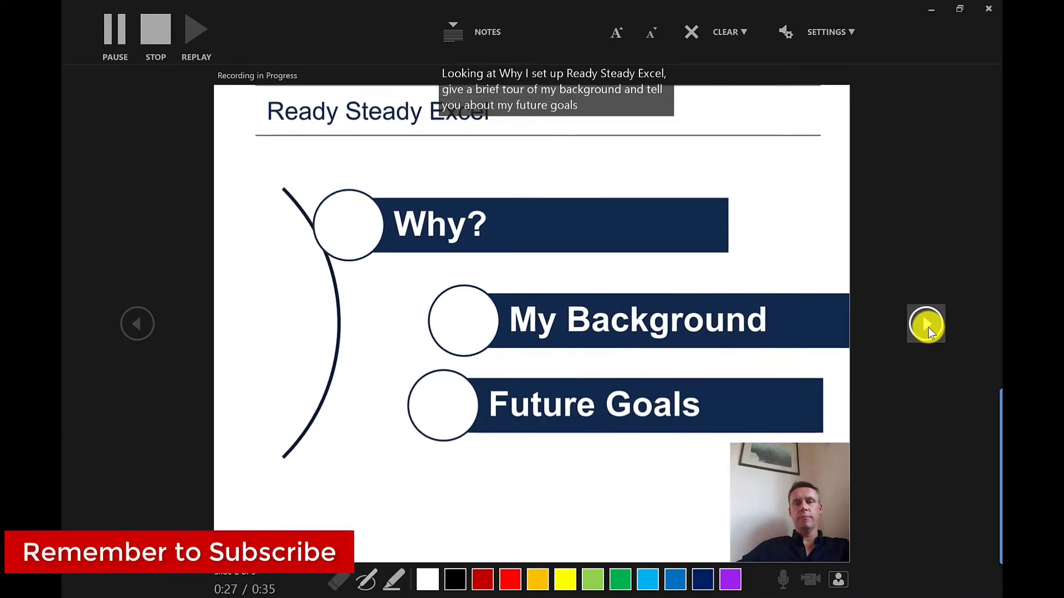
Step: Advance to the Why? slide and underline bullets like 'Sharing hints and tips' in green ink
click(926, 323)
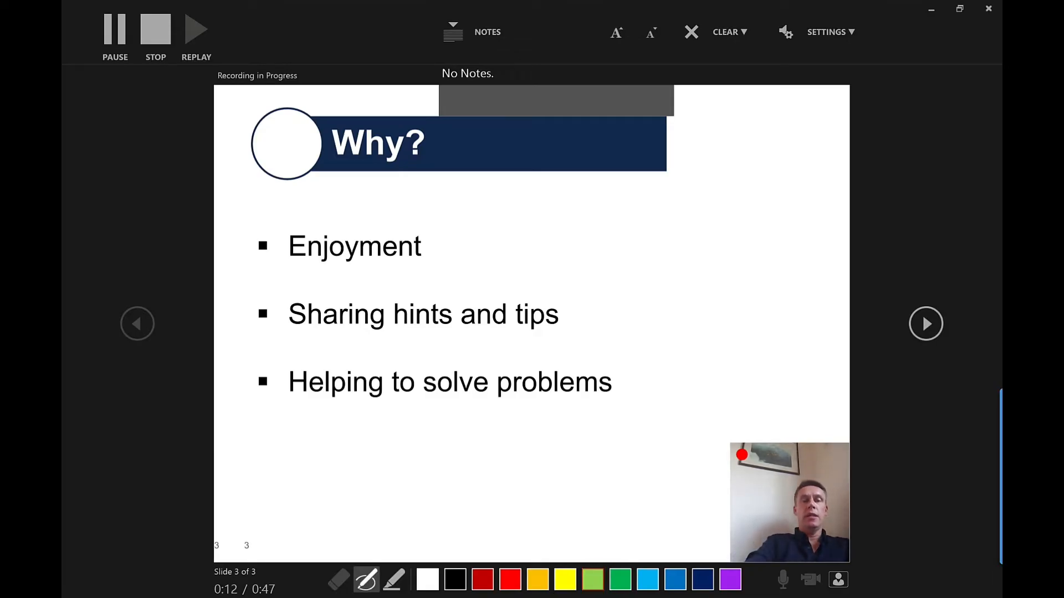
drag(288, 271, 577, 339)
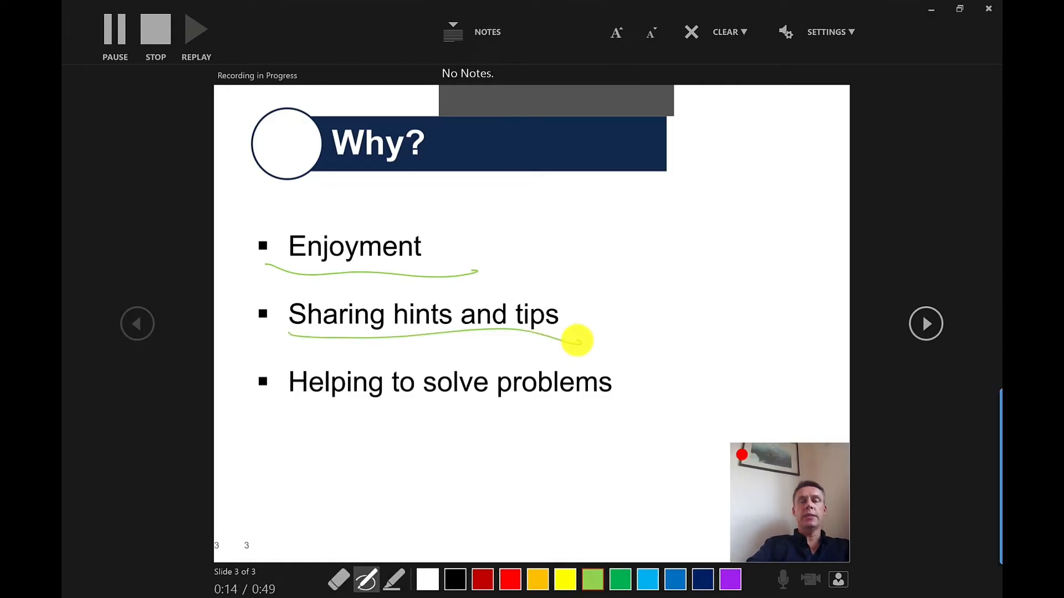
drag(289, 417, 577, 413)
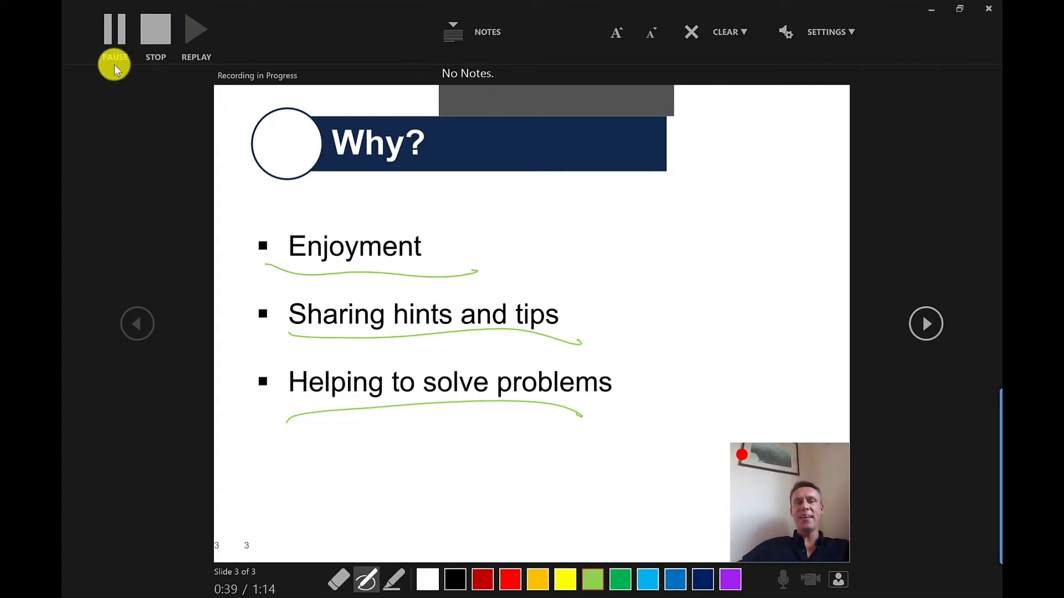
mouse_move(155, 28)
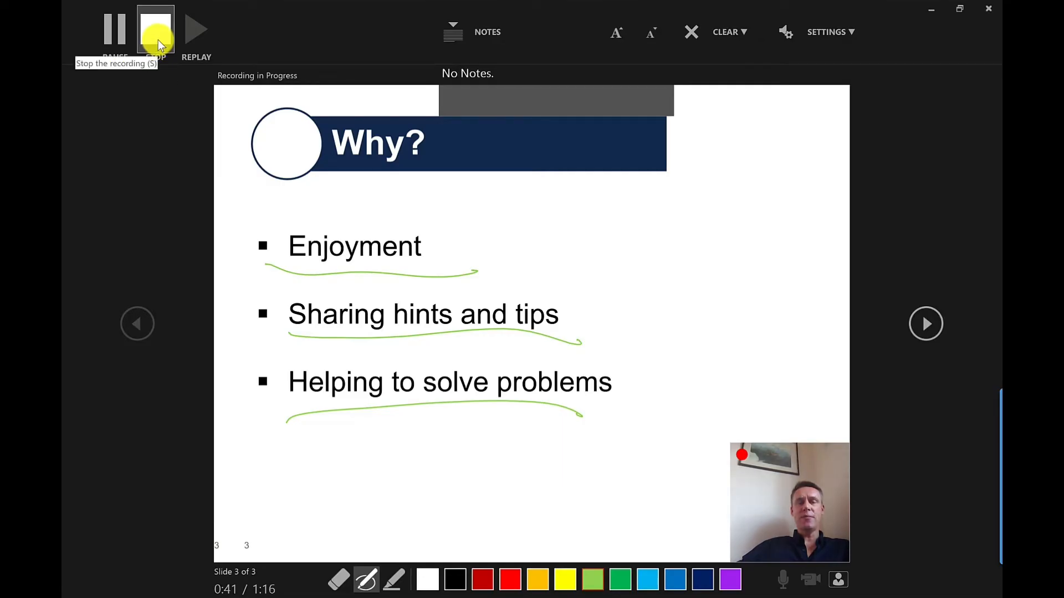
Step: Stop the recording and close the recording window to return to Normal view
click(156, 30)
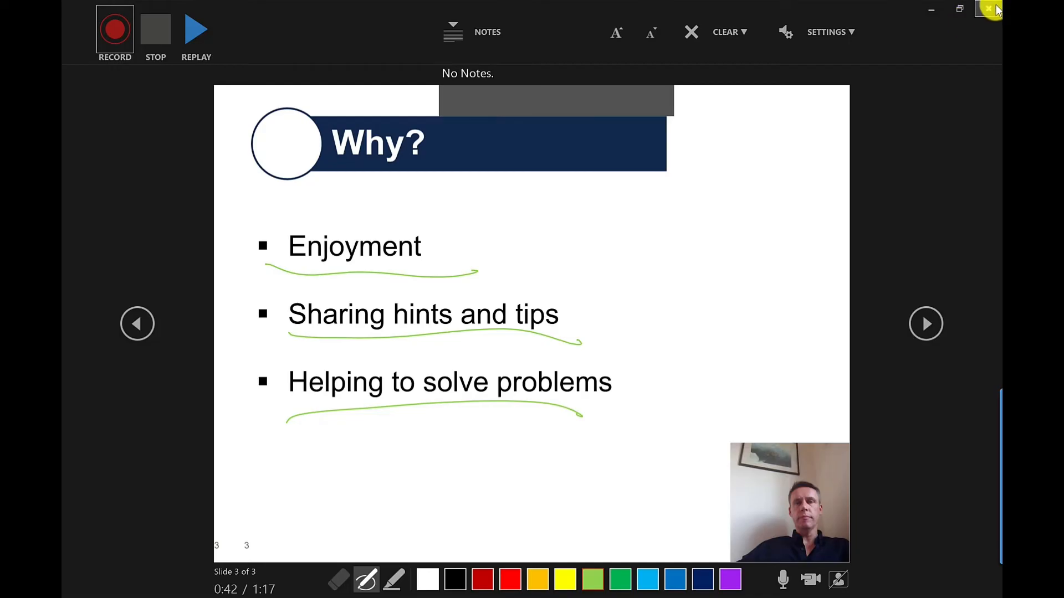
click(991, 9)
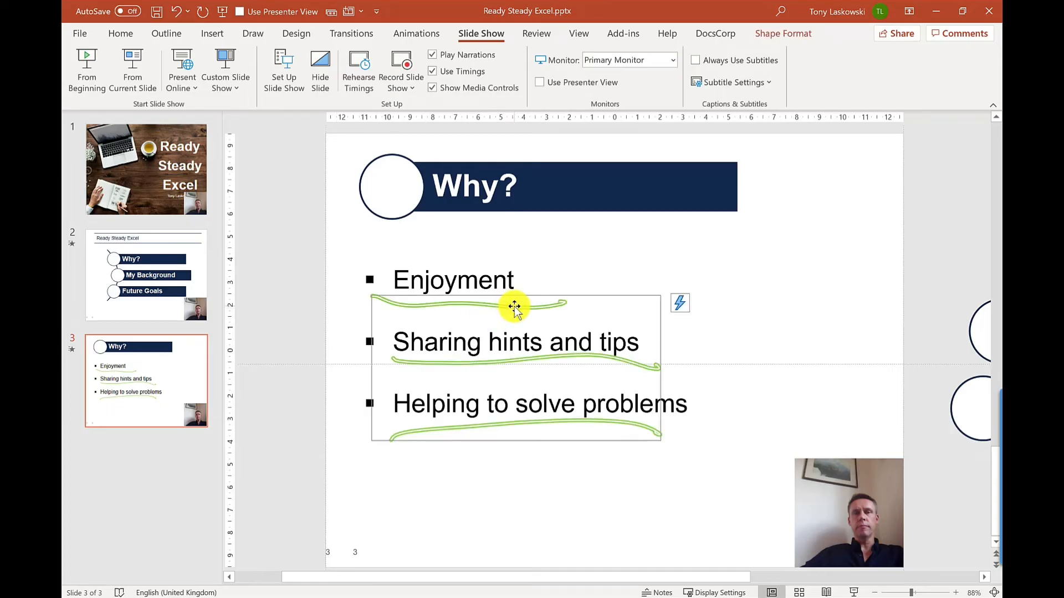
Step: Move slide 2's webcam clip to the bottom-right corner below Future Goals
click(145, 169)
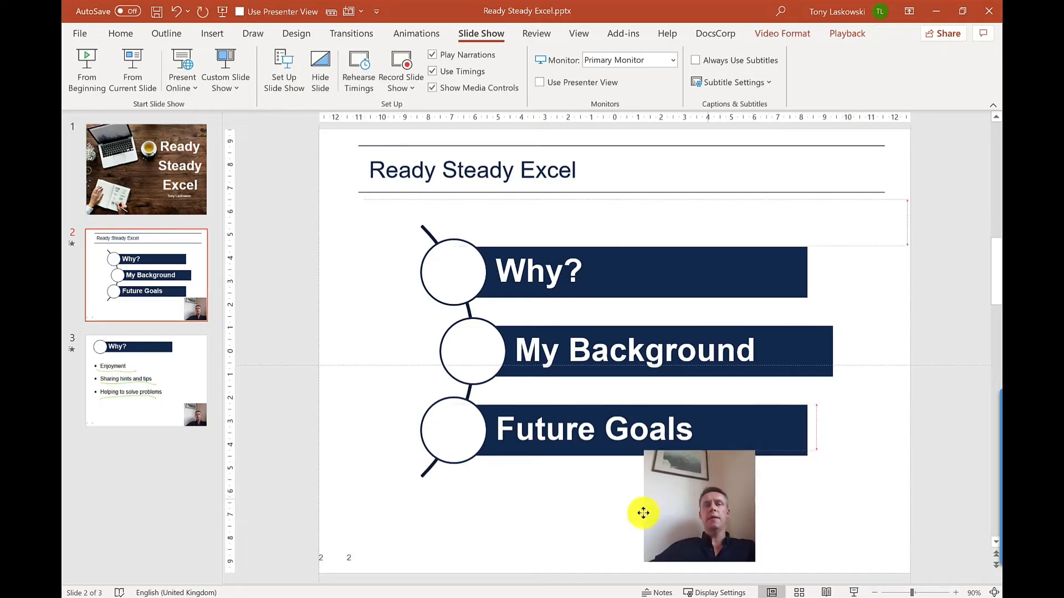
drag(643, 513, 407, 515)
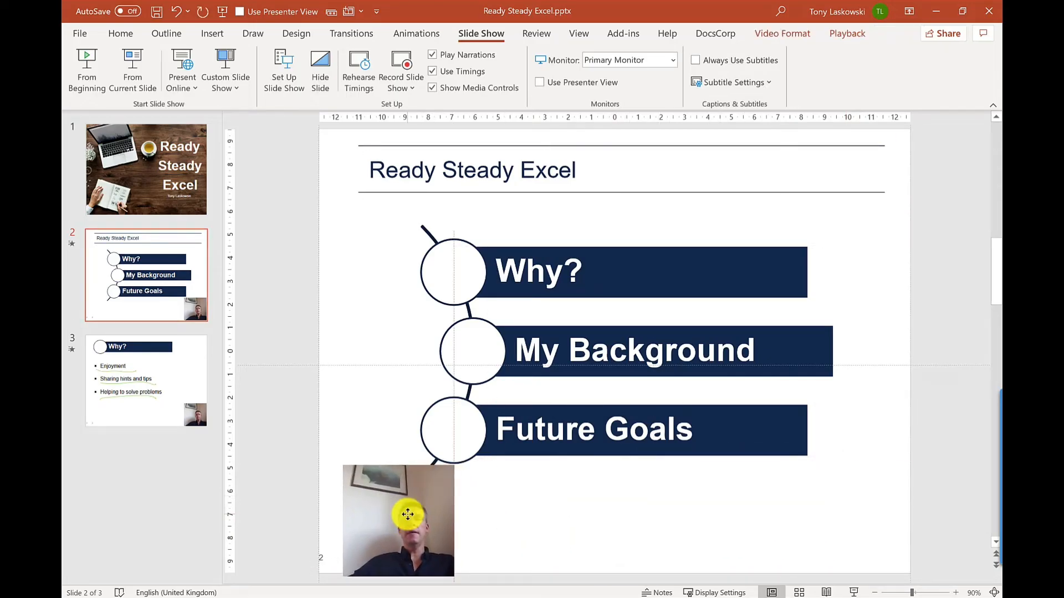
drag(398, 520, 855, 517)
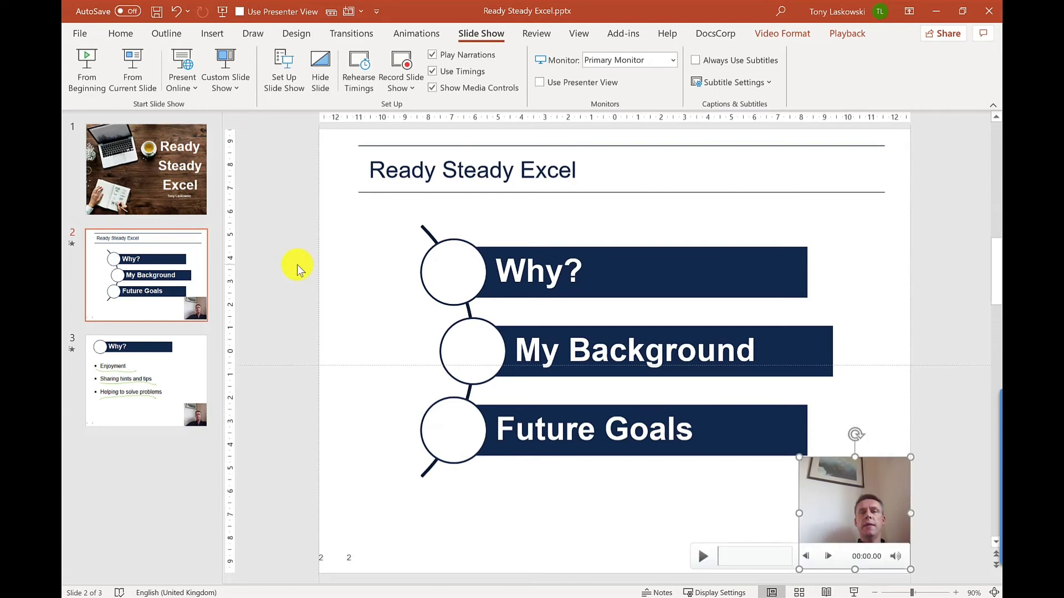
mouse_move(296, 266)
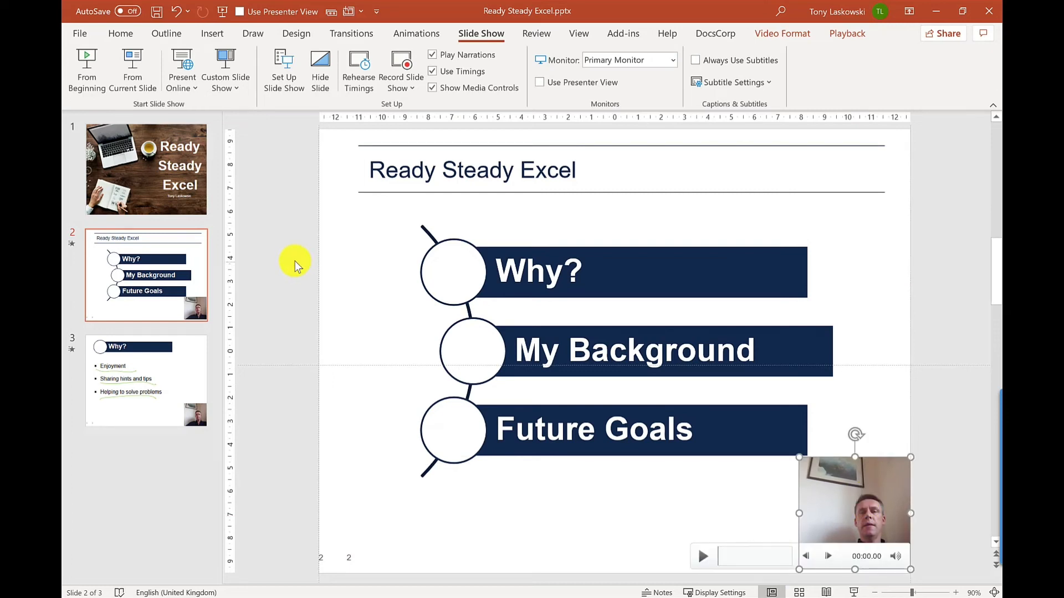
Step: Export the deck as a Full HD video using recorded timings and narrations
click(80, 33)
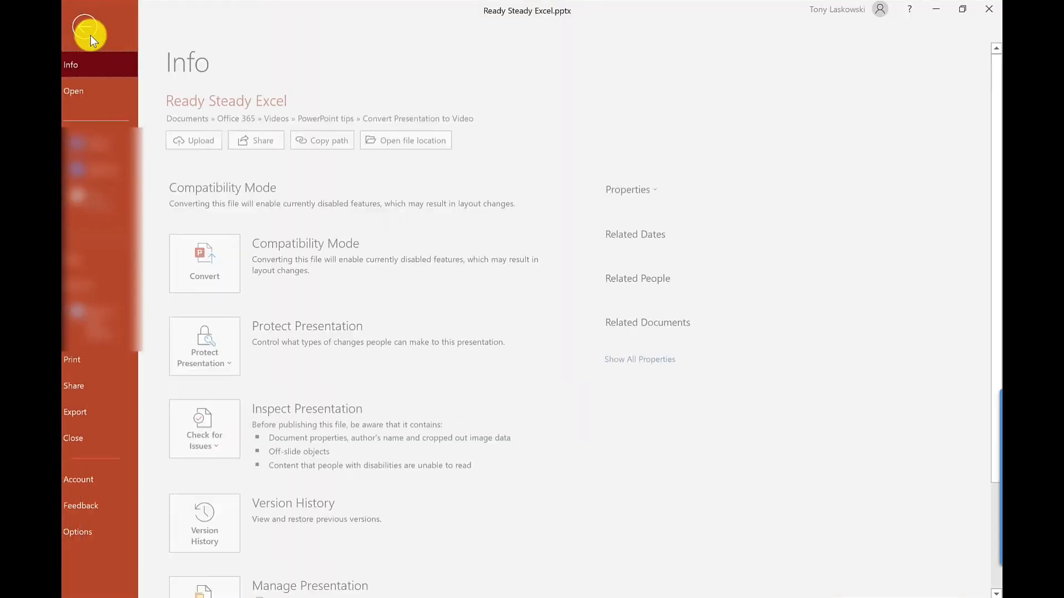
click(75, 412)
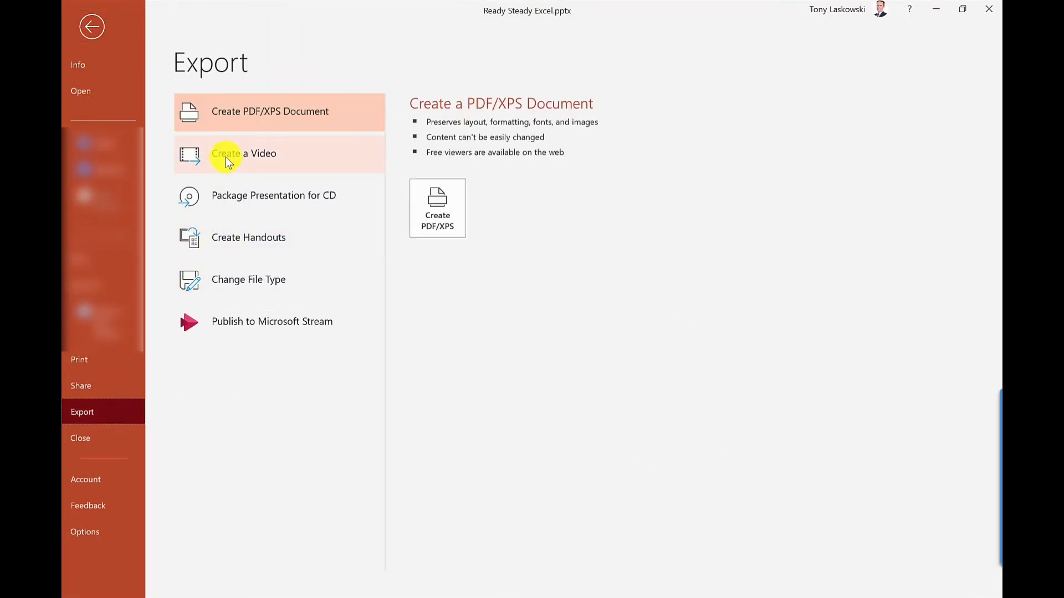
click(243, 154)
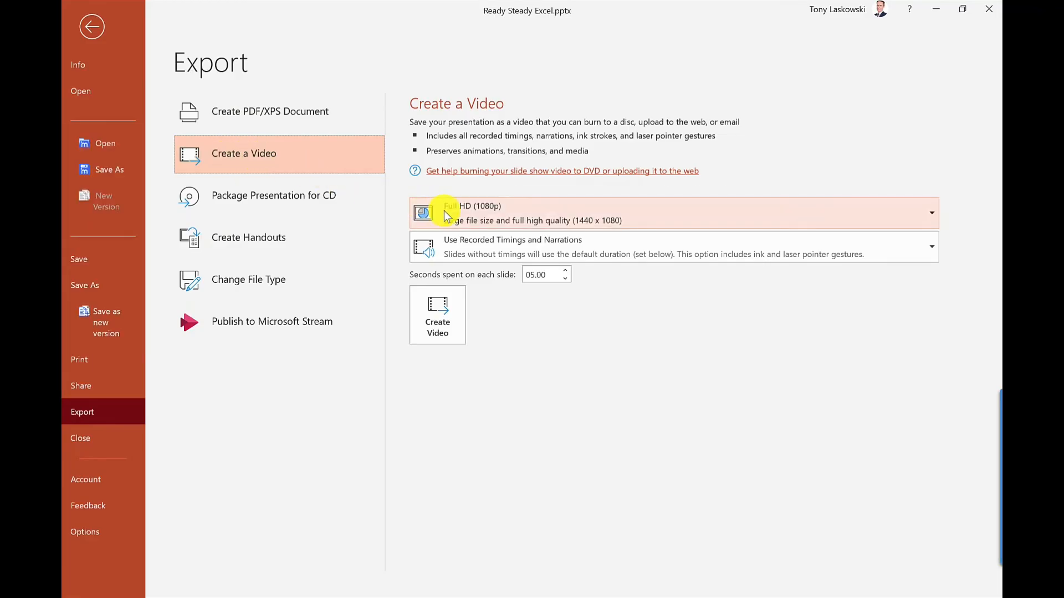
click(927, 212)
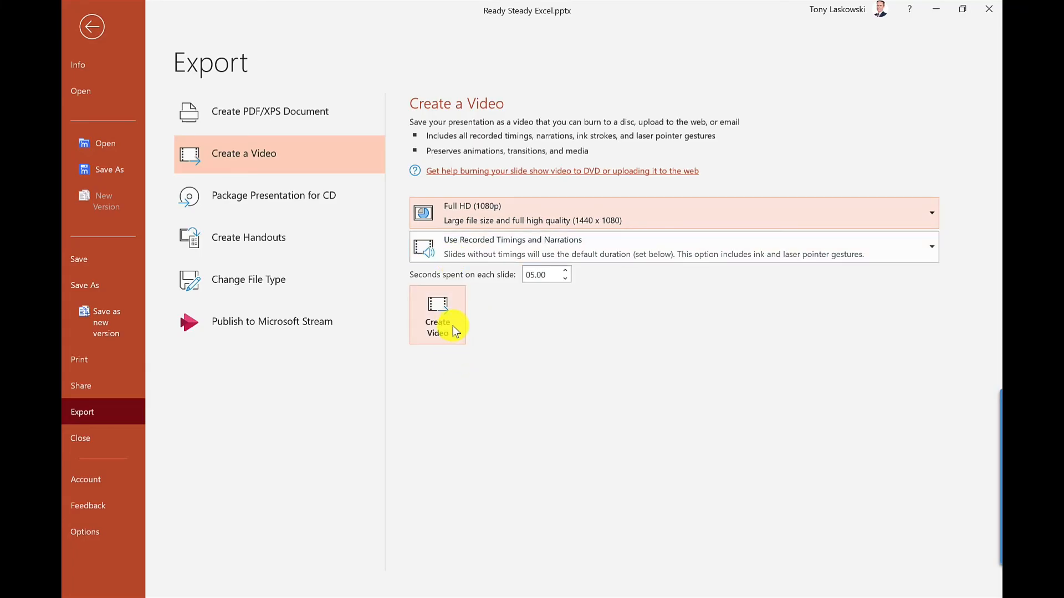
click(437, 314)
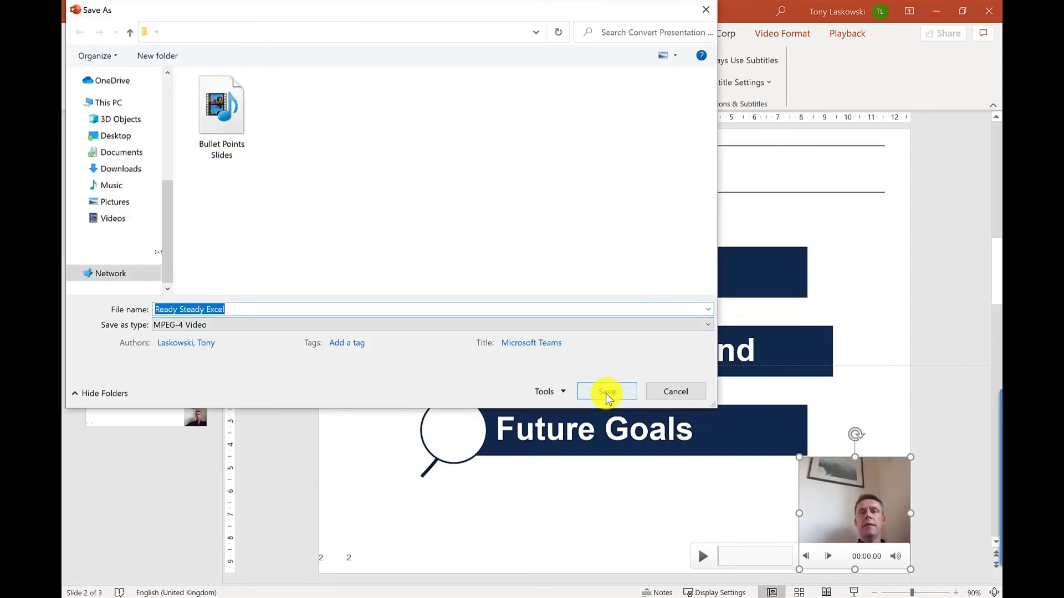
Step: Save the video as 'Ready Steady Excel' MP4 and play the file from File Explorer
click(605, 392)
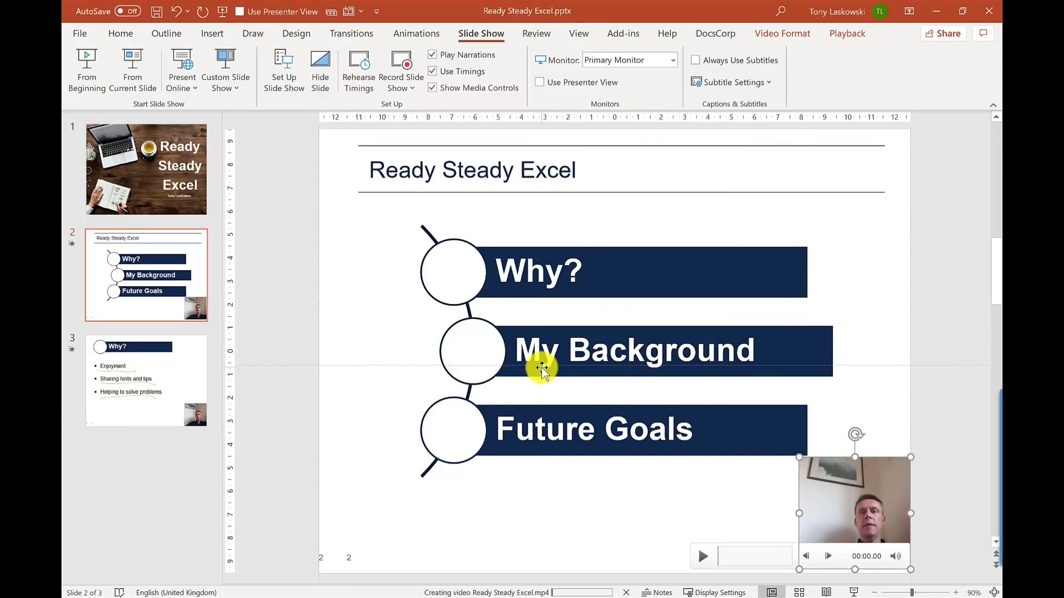
drag(583, 312, 591, 570)
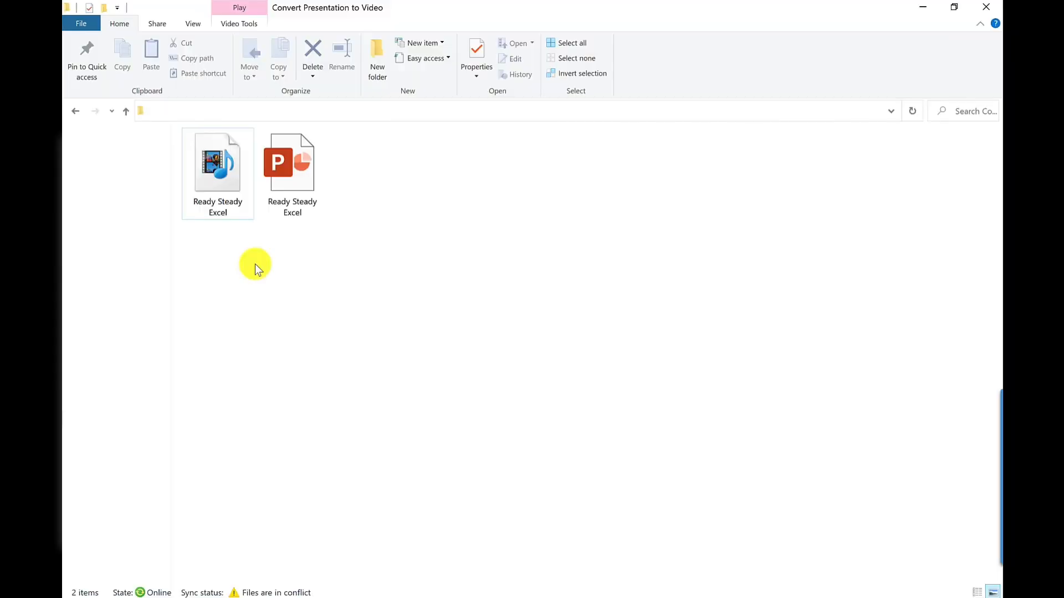
click(217, 166)
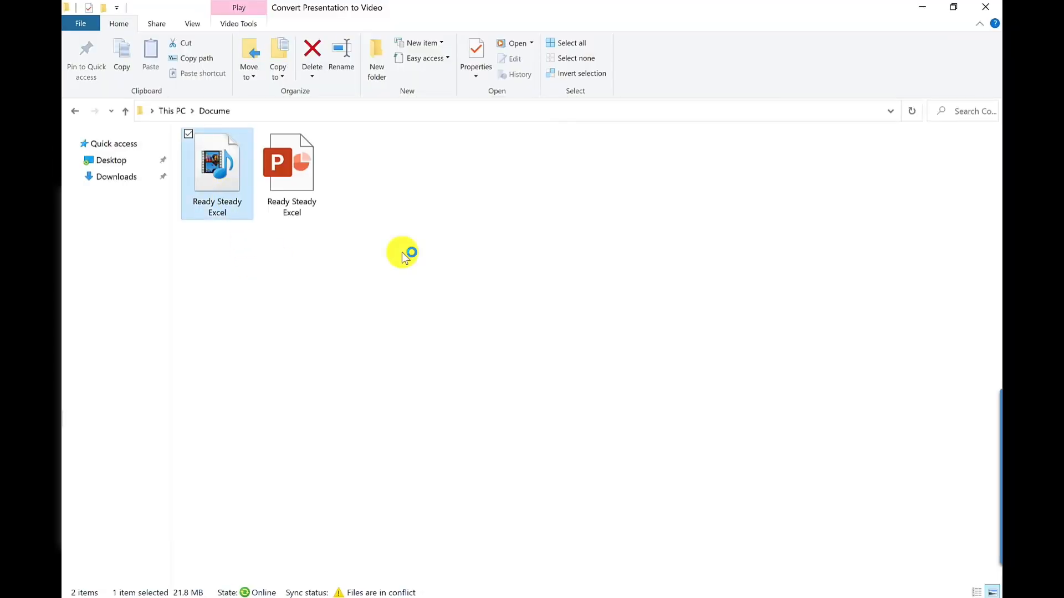
double_click(217, 163)
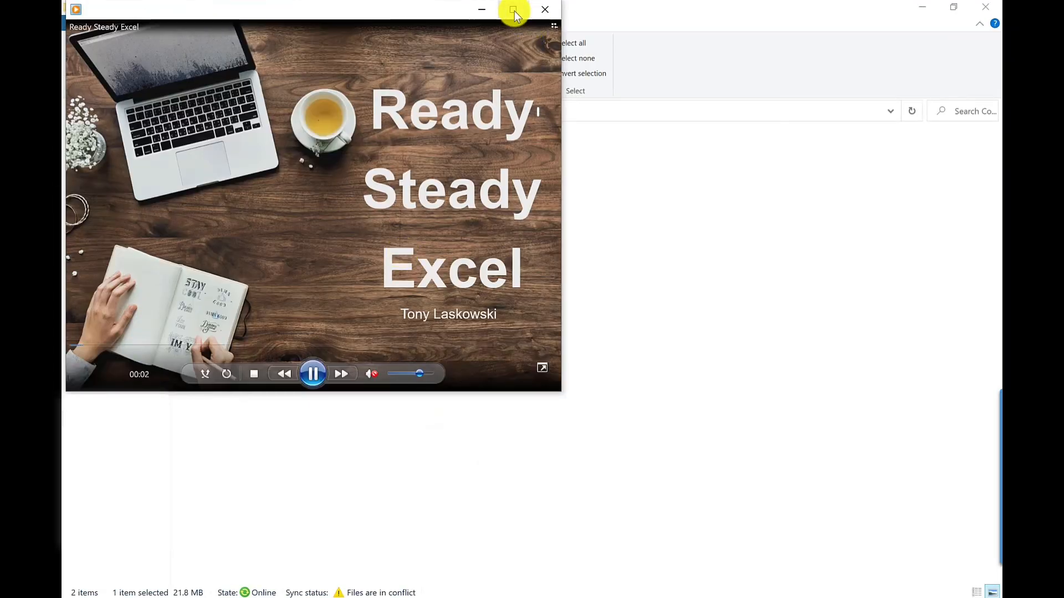
Step: Maximize Windows Media Player and skip ahead to the agenda slide with the webcam clip
click(513, 9)
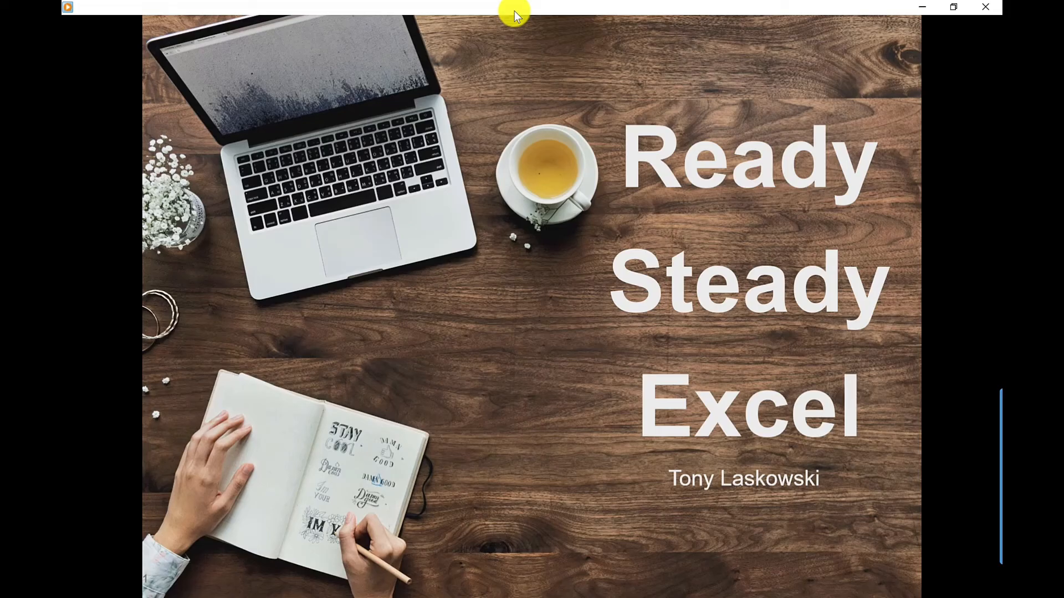
key(right)
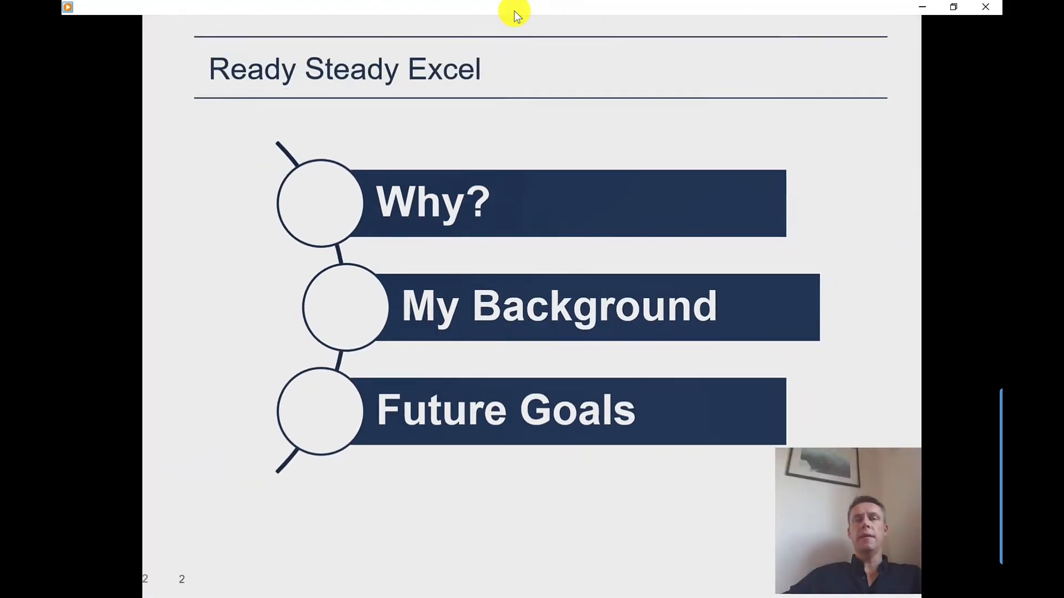